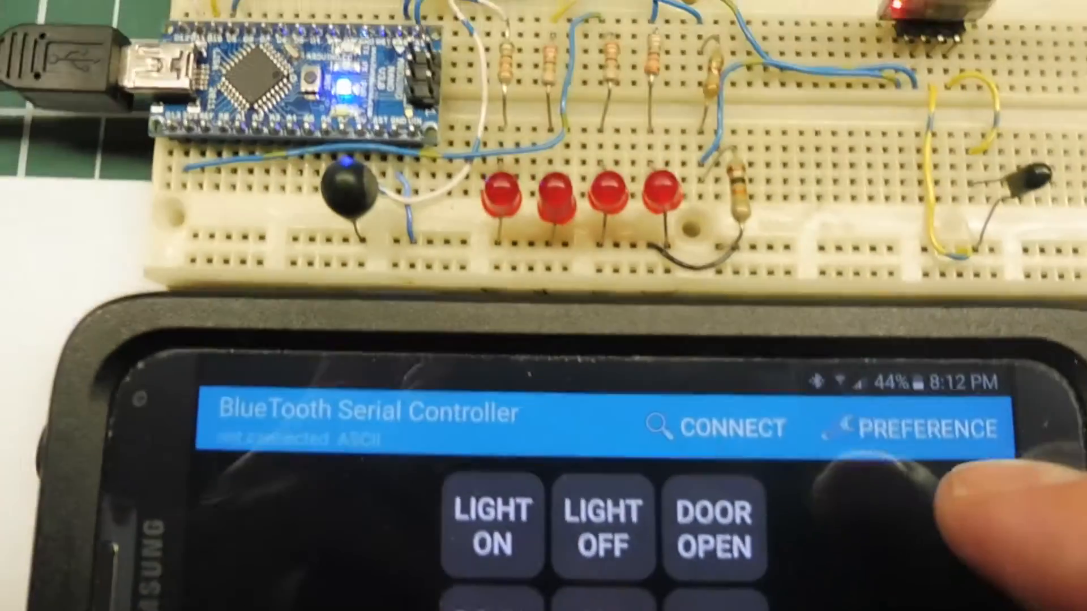
Open the Paired Devices list showing VOICE, ROBOT and KEN-PC.
left_click(725, 428)
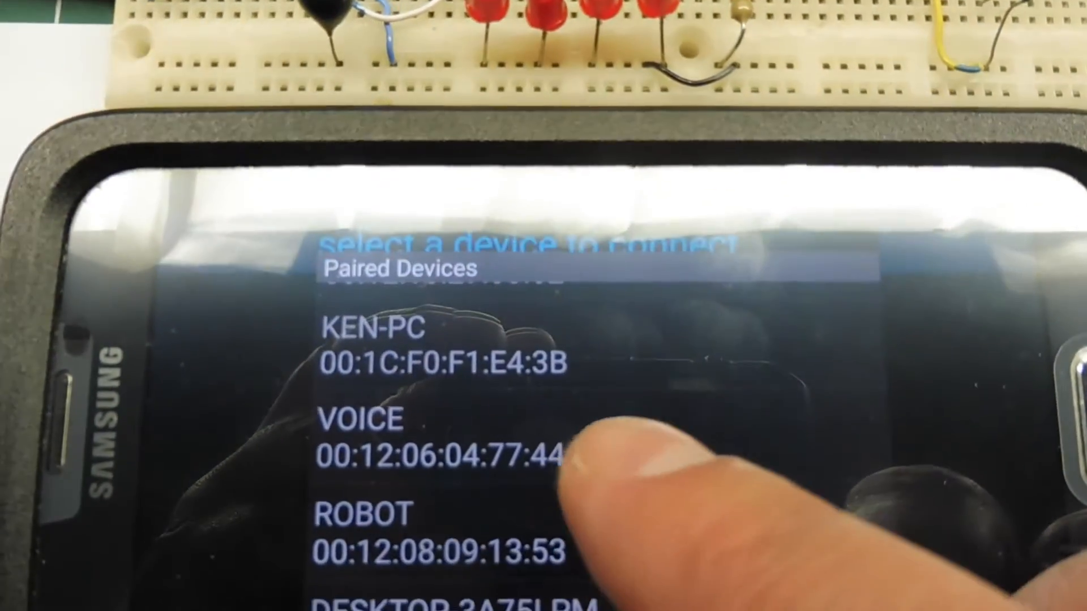